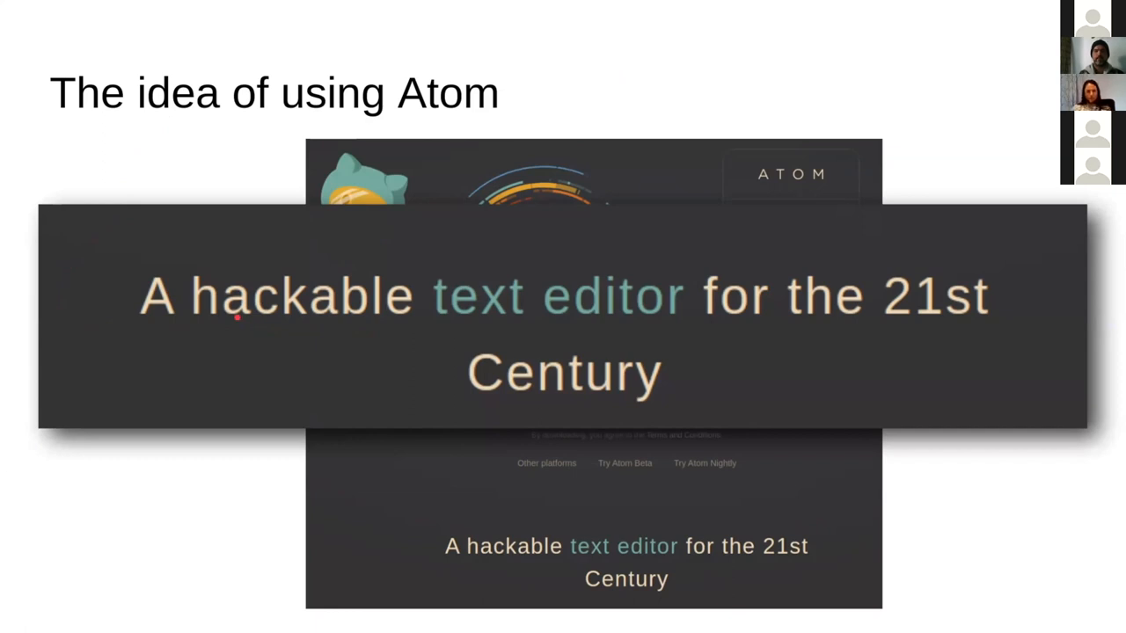
pyautogui.moveTo(233, 179)
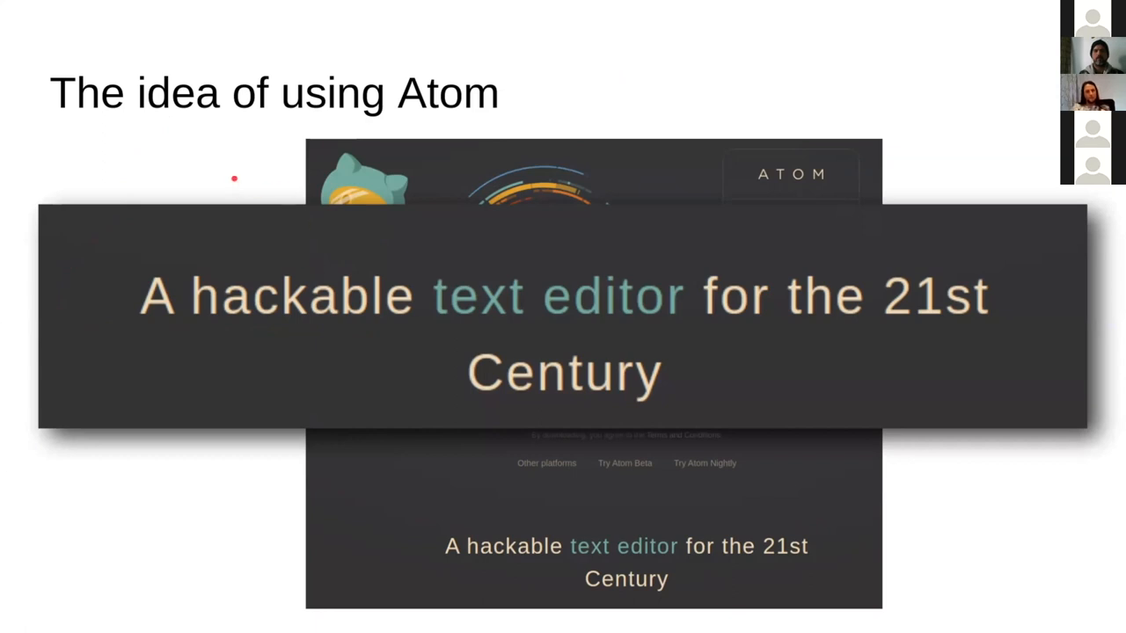
# Advance to the 'But Atom...' slide listing Atom's drawbacks while the speaker discusses it
pyautogui.press('Right')
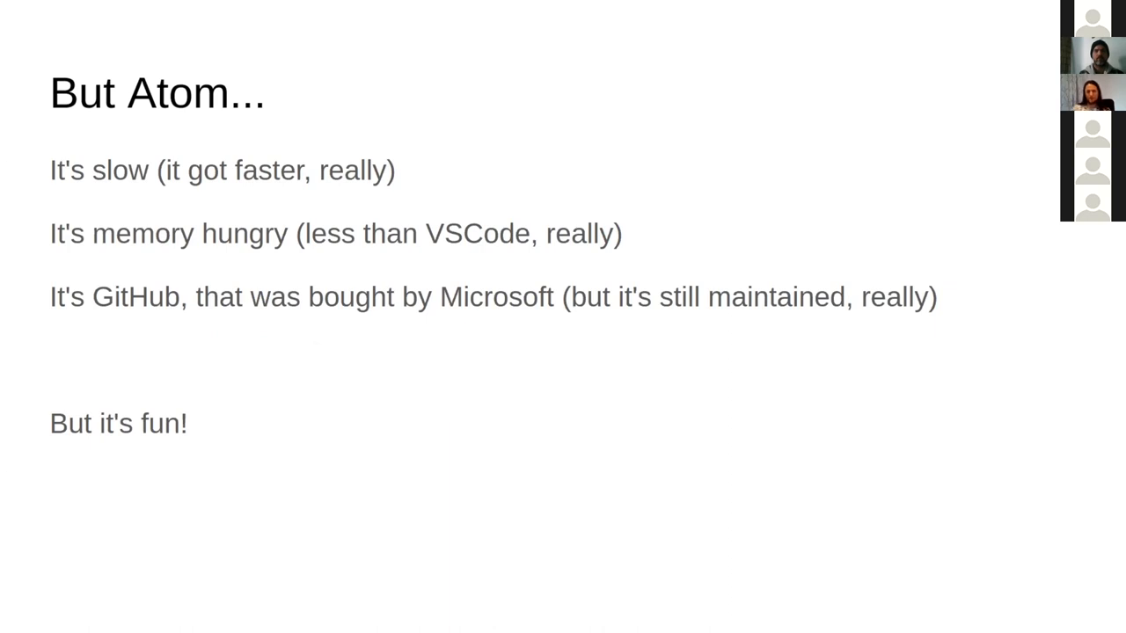
pyautogui.moveTo(274, 401); pyautogui.dragTo(394, 420)
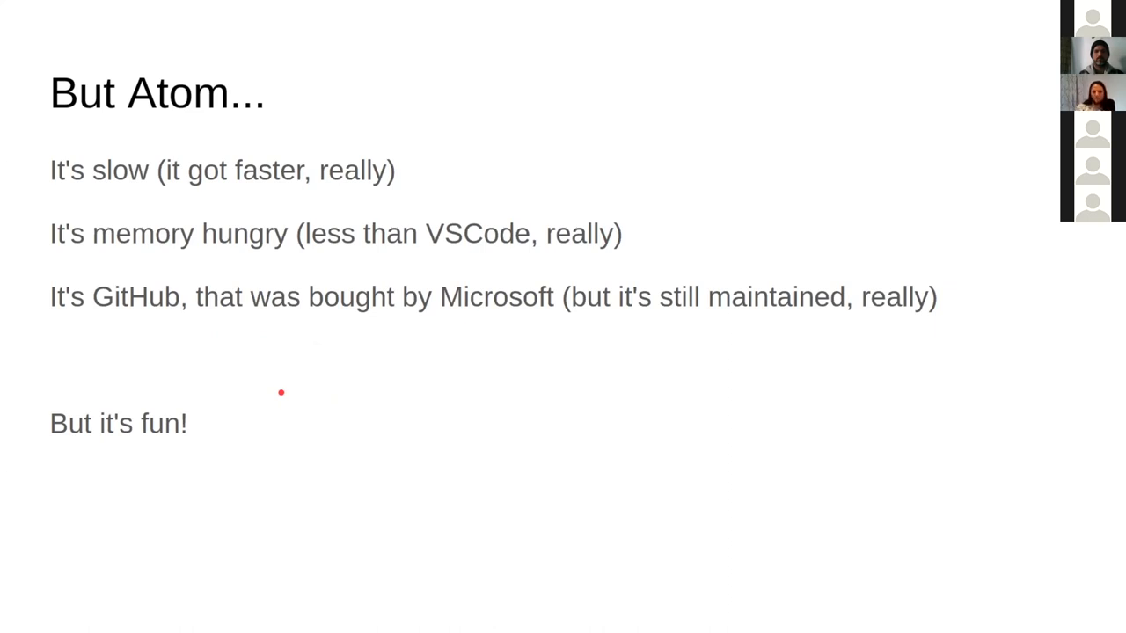
pyautogui.moveTo(281, 393); pyautogui.dragTo(294, 331)
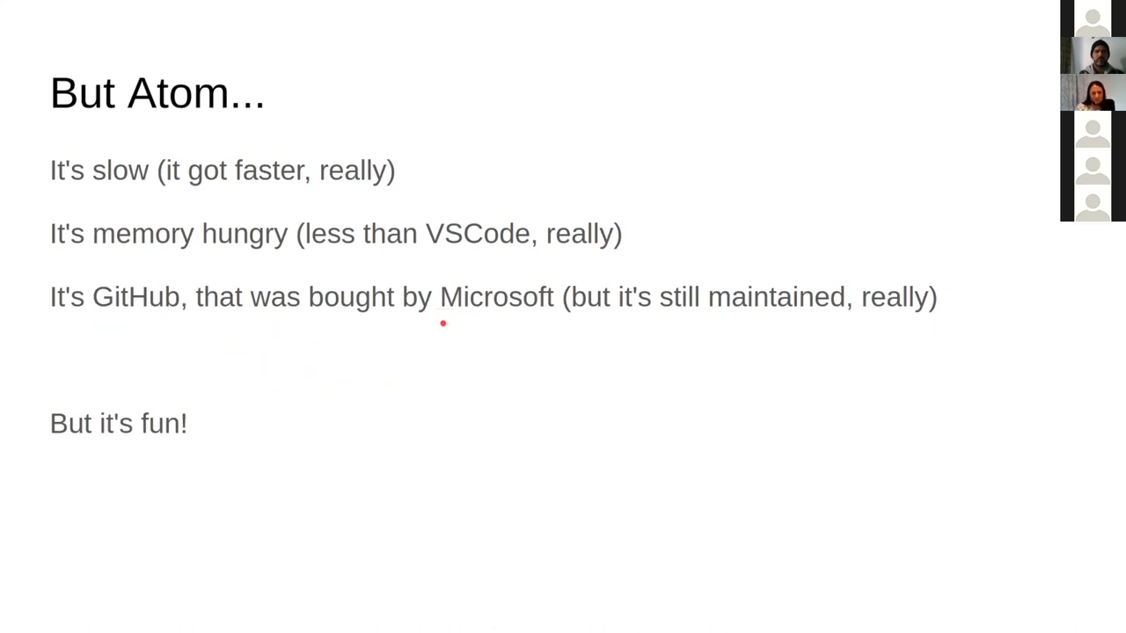
# Advance to the 'REPL-Tooling Project' slide with editor connection and test result screenshots
pyautogui.press('Right')
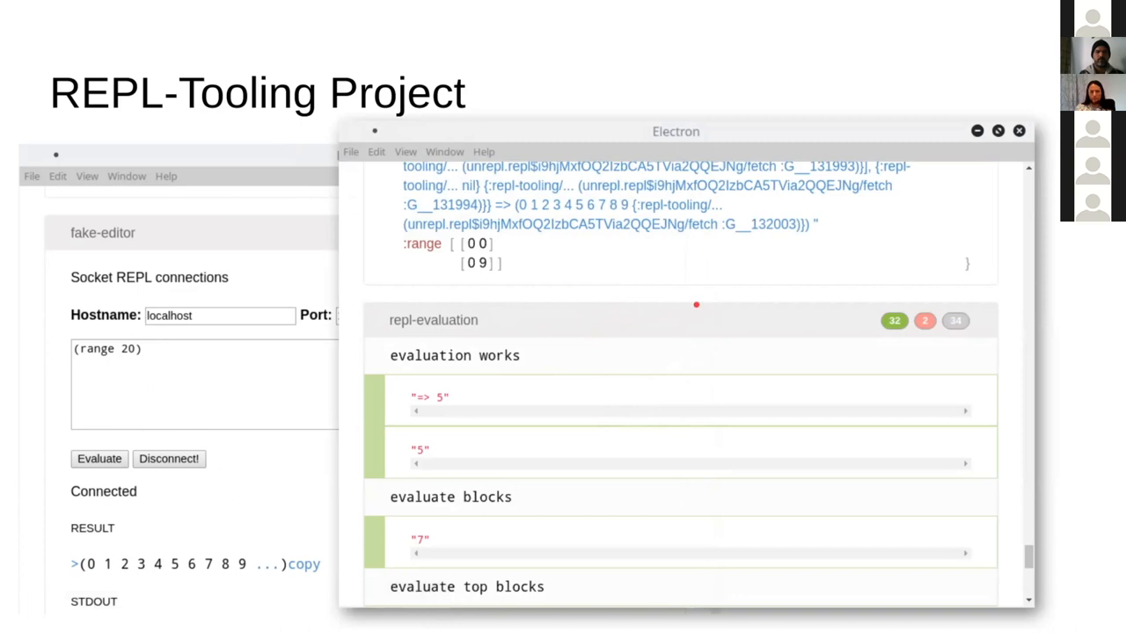
pyautogui.moveTo(658, 171)
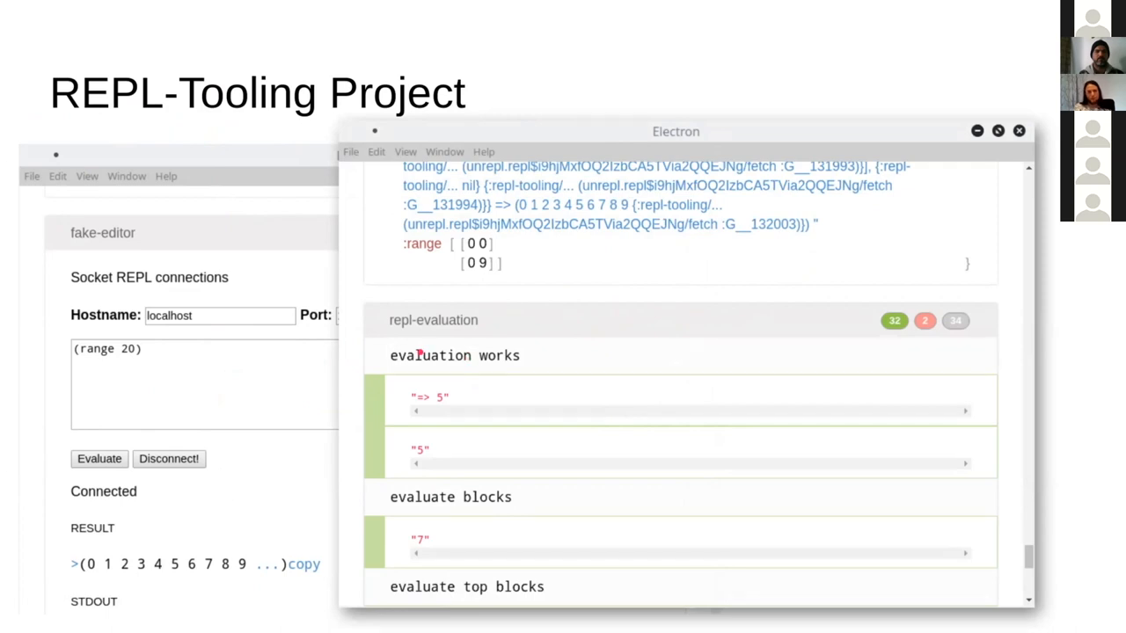
# Advance to the 'How to install?' slide listing apm install commands for Chlorine
pyautogui.press('Right')
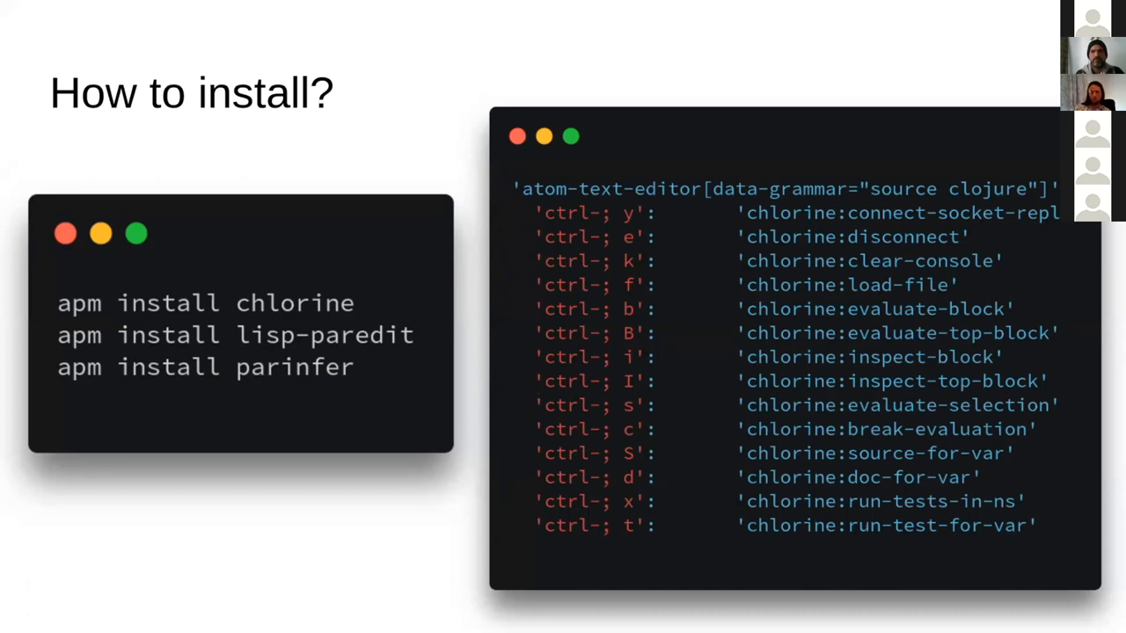
# Advance to the 'Where does Chlorine stand?' diagram comparing REBL, Reveal and Flow Storm
pyautogui.press('Right')
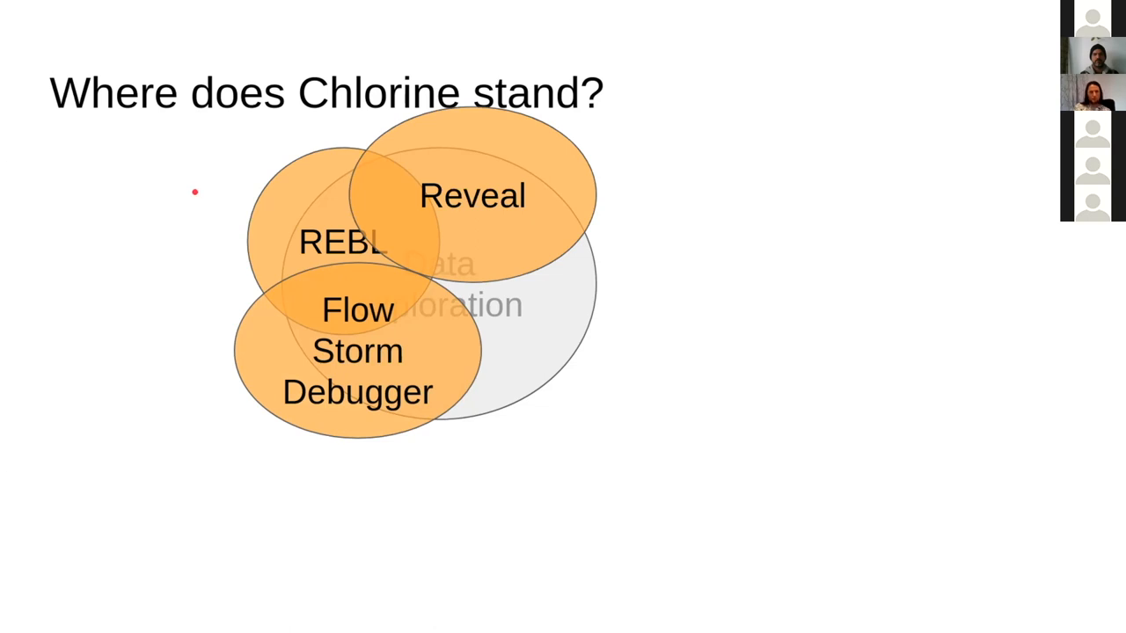
pyautogui.moveTo(281, 339); pyautogui.dragTo(405, 352)
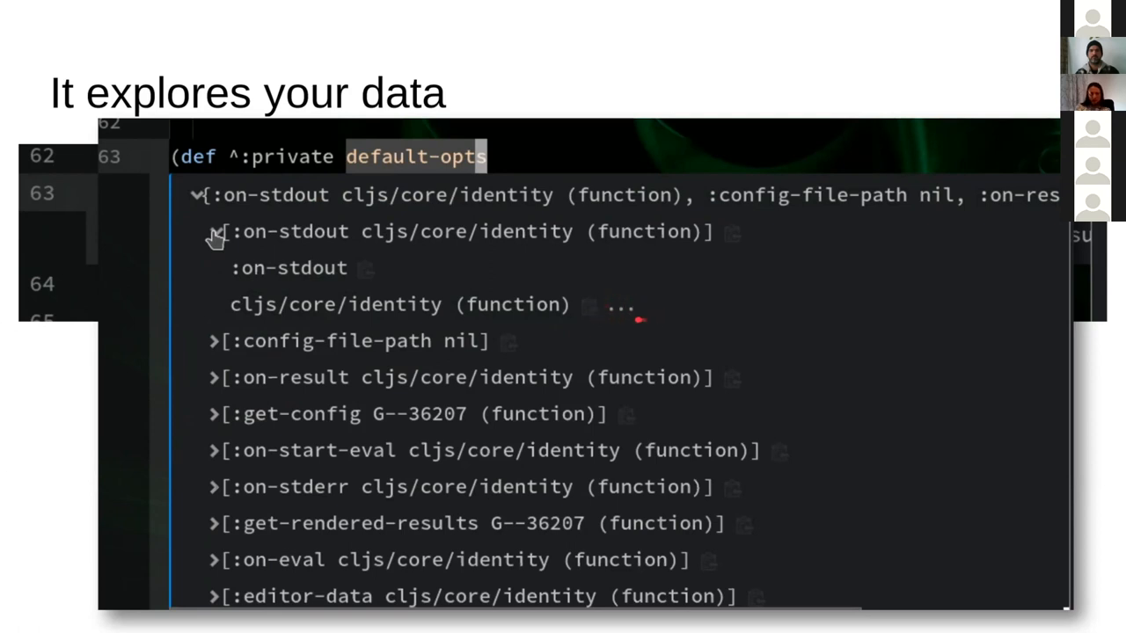
# Advance to the 'Even on JS / Java' slide showing js/Object inspection
pyautogui.press('Right')
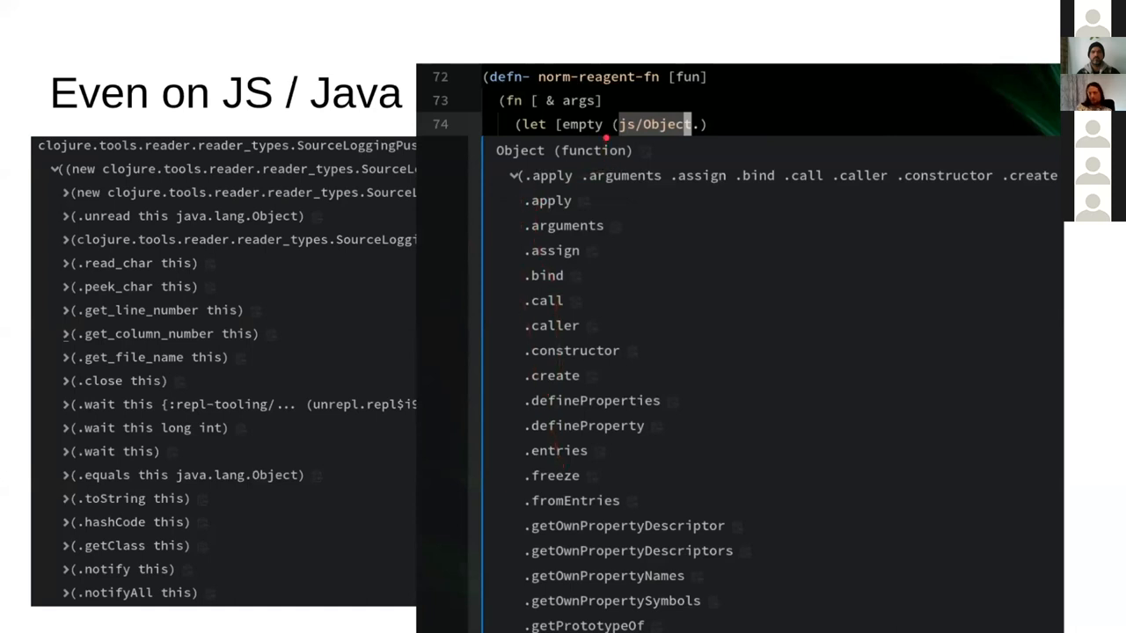
pyautogui.moveTo(516, 236)
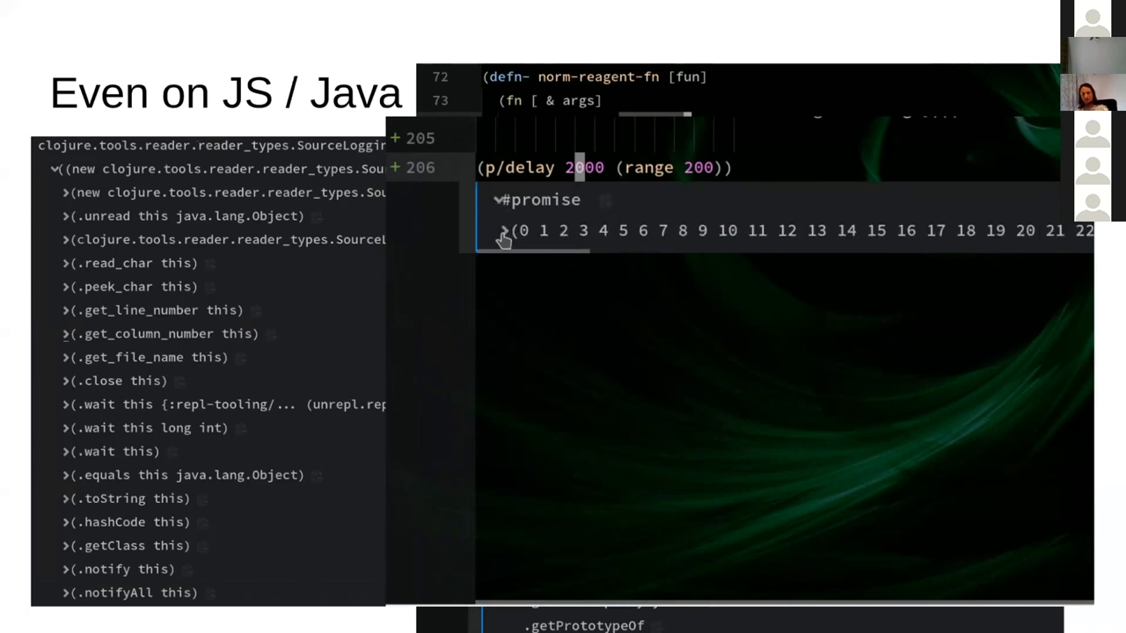
# Expand the resolved (p/delay 2000 (range 200)) result, then advance to the chess board slide
pyautogui.click(507, 231)
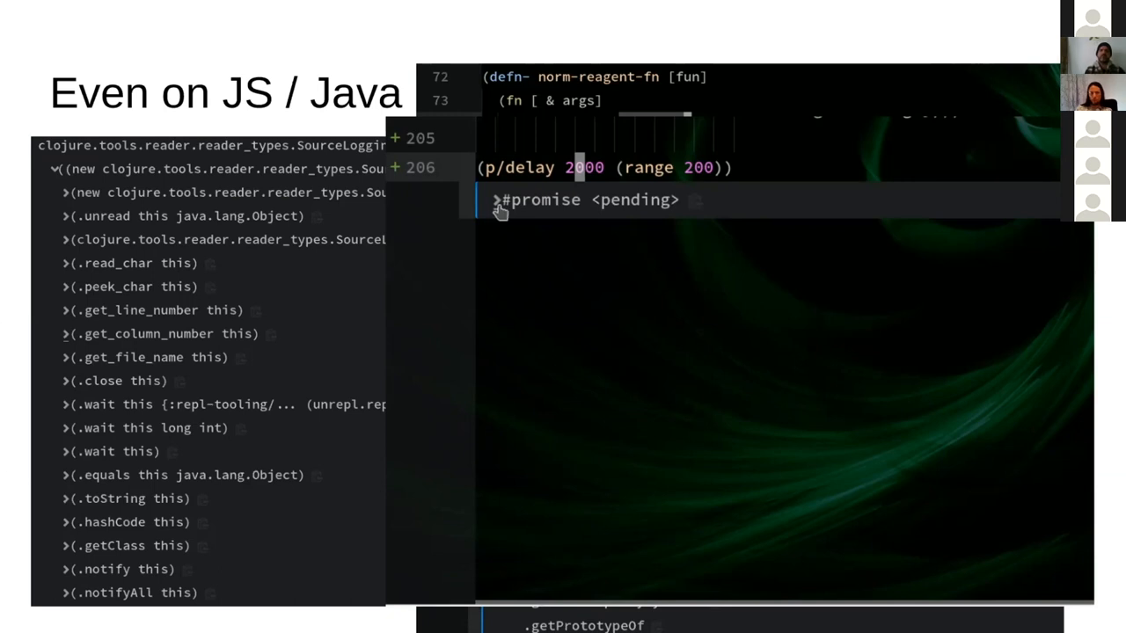
pyautogui.click(496, 200)
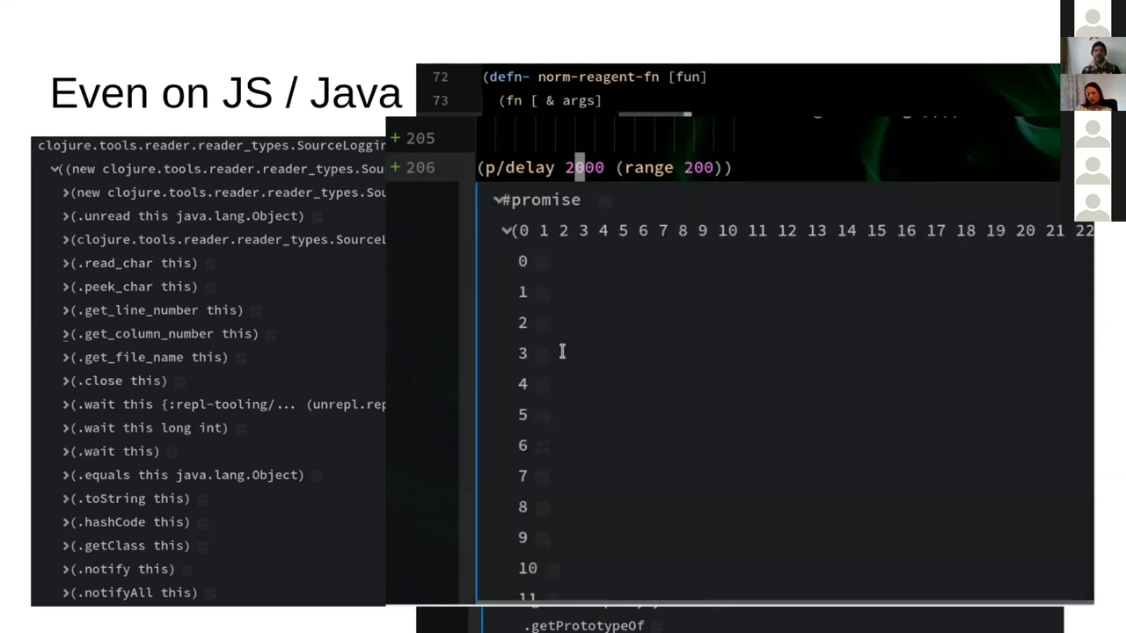
pyautogui.moveTo(572, 376)
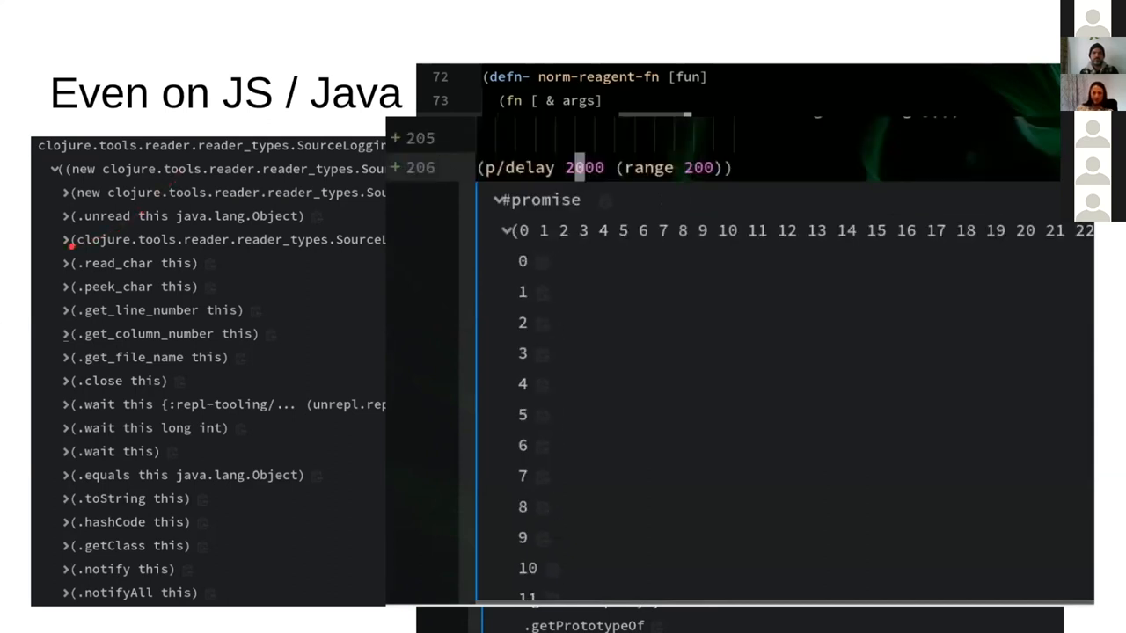
pyautogui.click(505, 200)
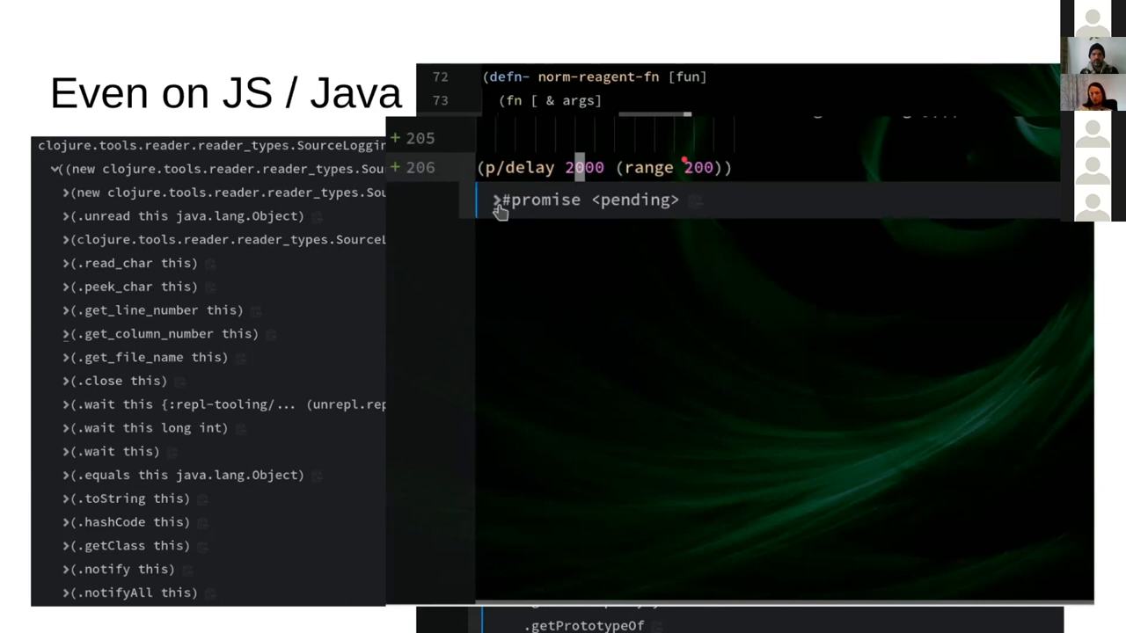
pyautogui.press('Right')
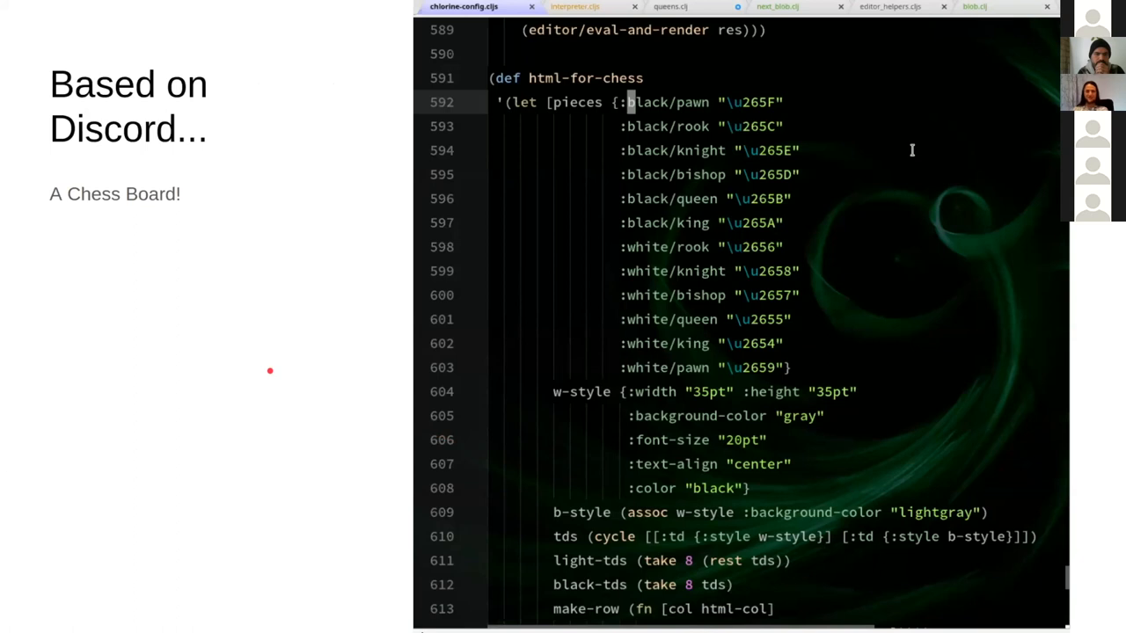
# Scroll through the eight-queens chess board demo and enter 'nth' in the editor
pyautogui.scroll(-3)
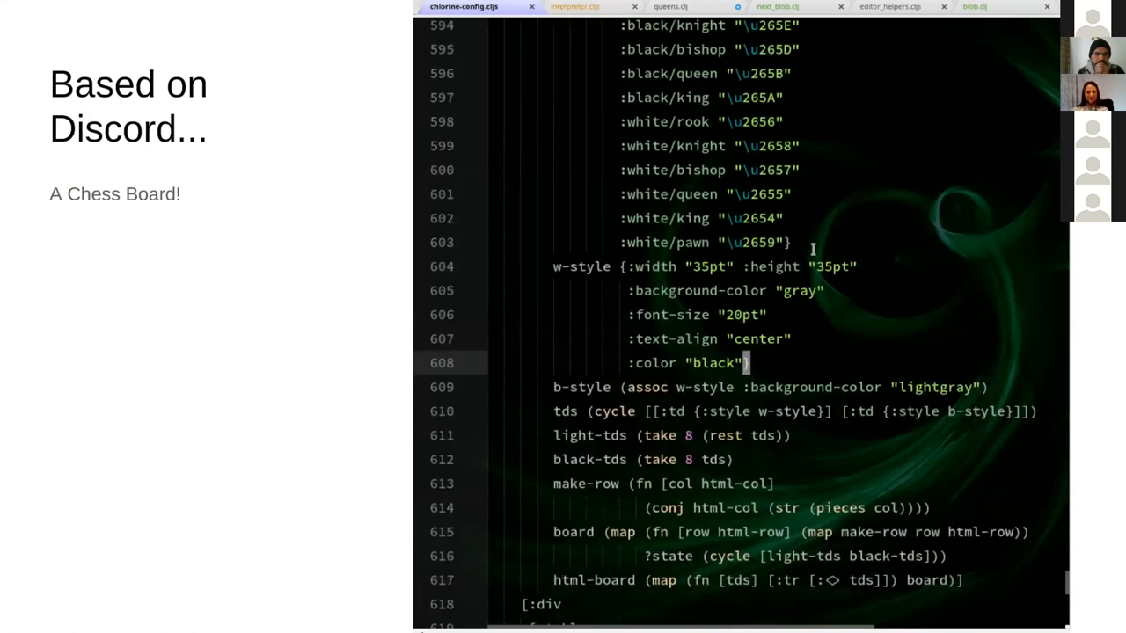
pyautogui.scroll(-3)
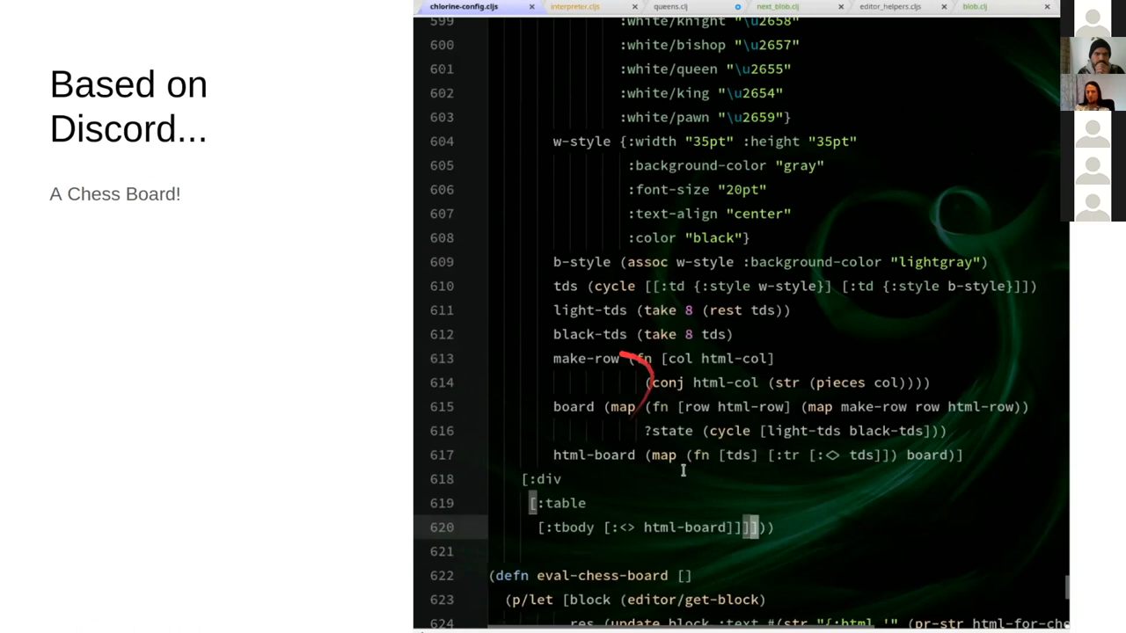
pyautogui.scroll(-3)
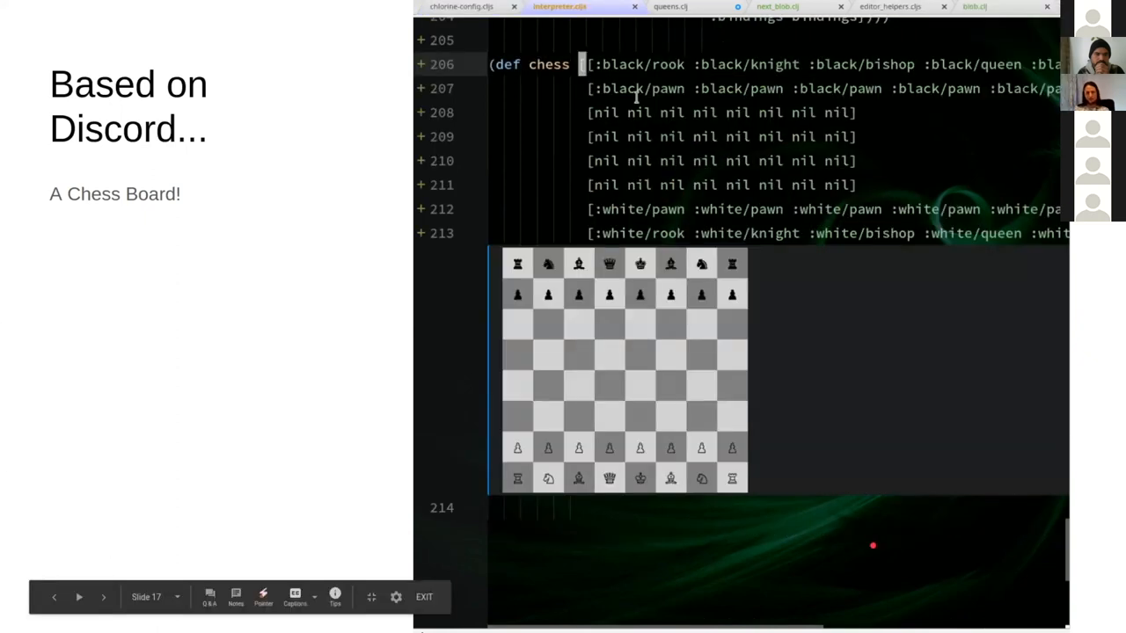
pyautogui.click(652, 7)
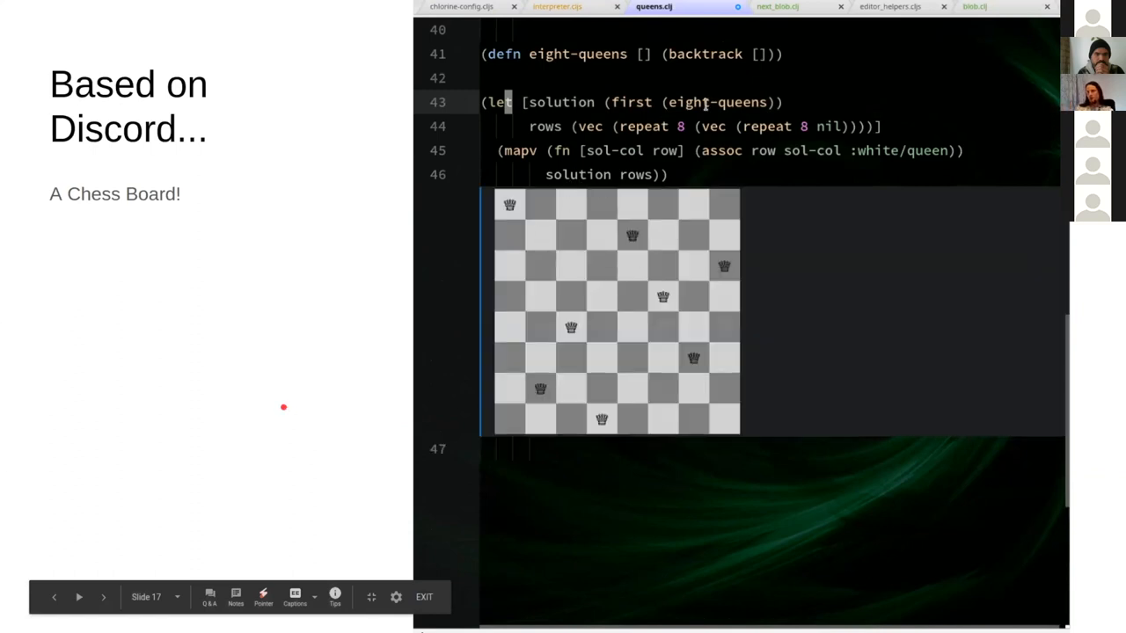
pyautogui.doubleClick(631, 102)
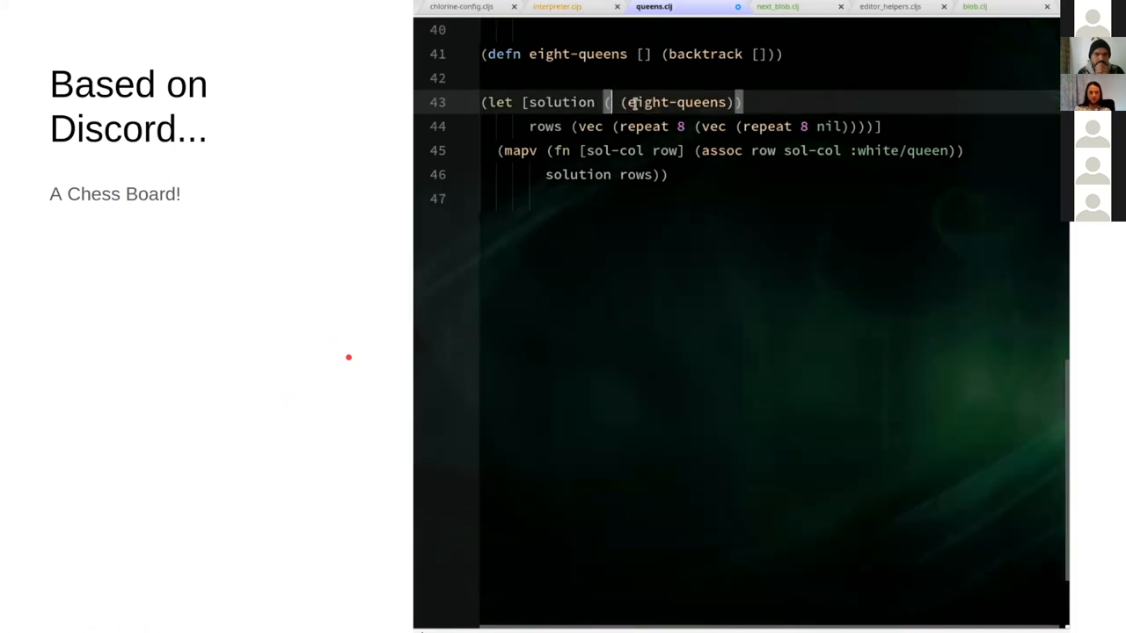
pyautogui.write('nth')
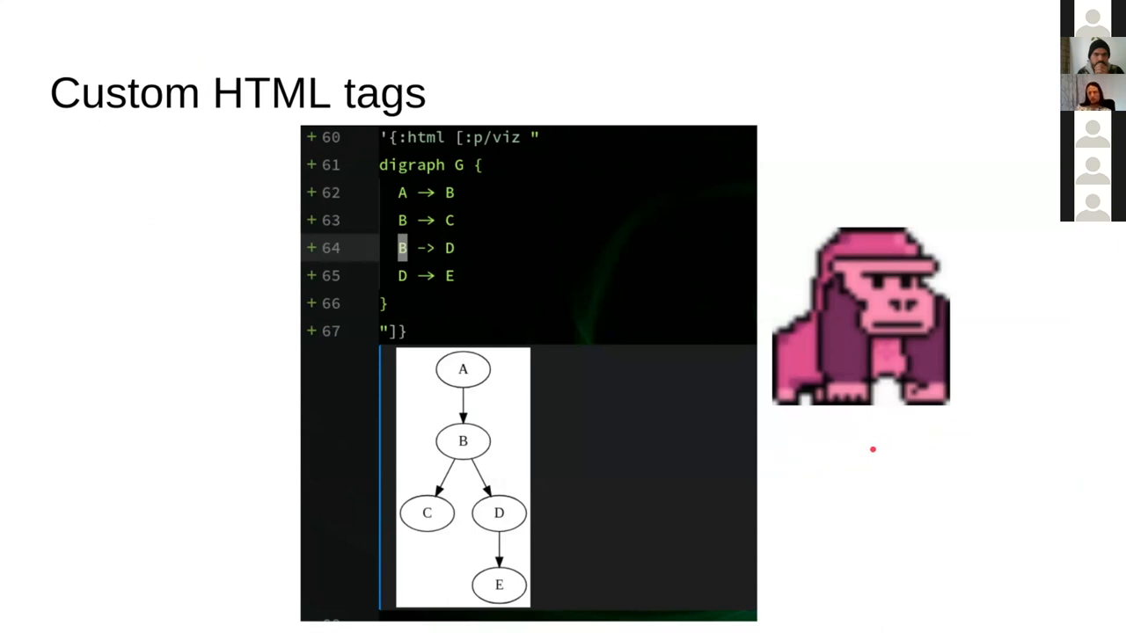
pyautogui.moveTo(500, 146)
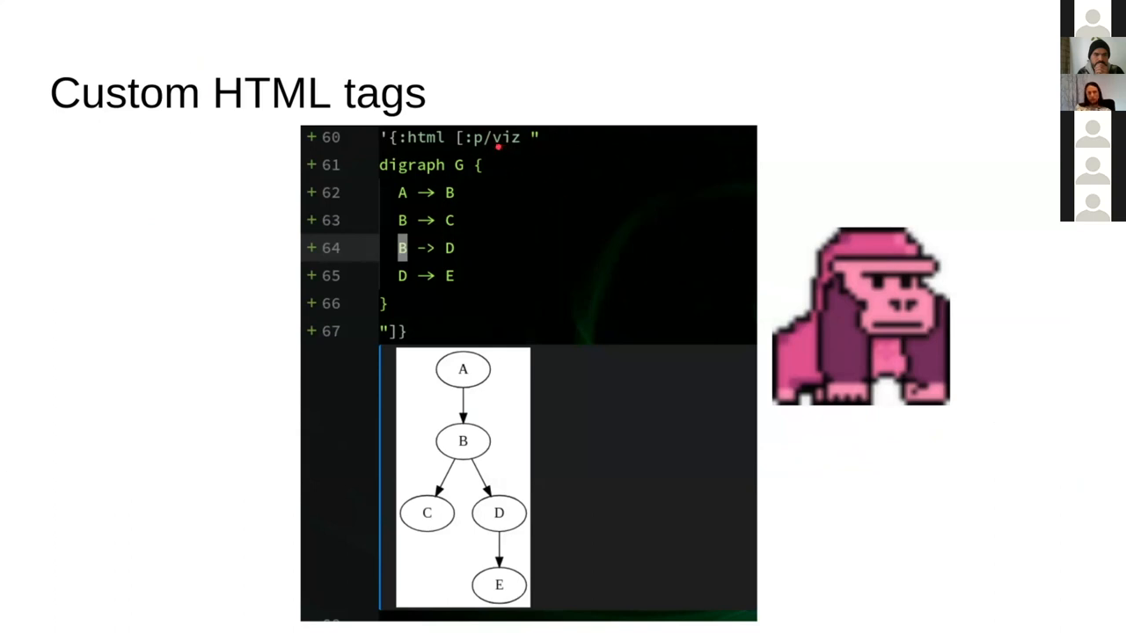
pyautogui.moveTo(393, 176)
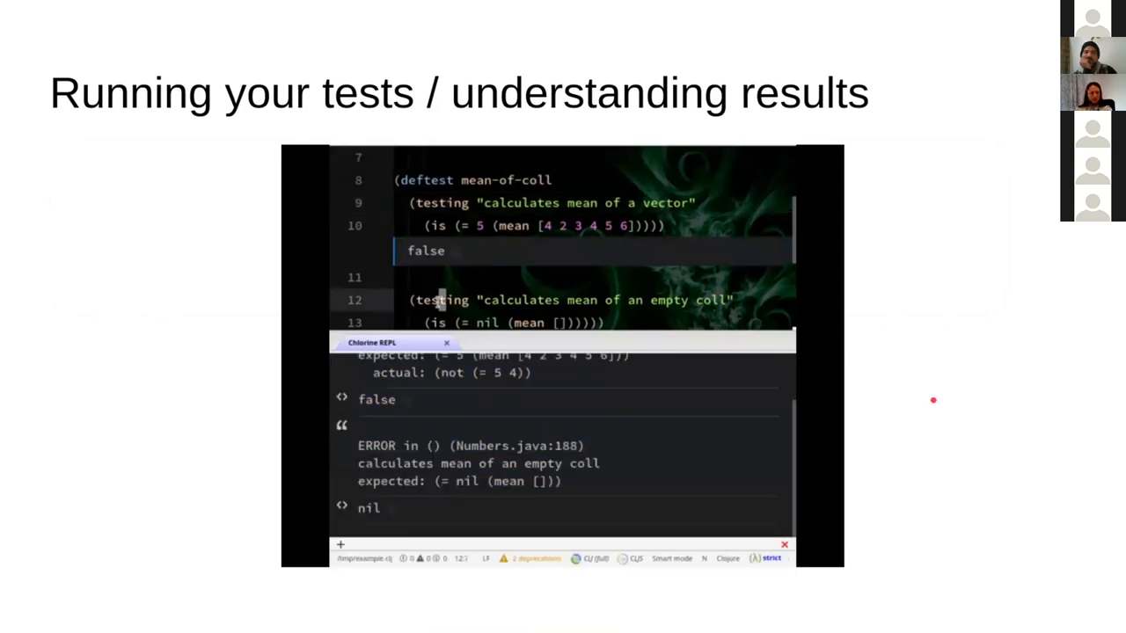
# Interact with the test output demo, then advance to the 'Resolving this "pain point"' slide
pyautogui.doubleClick(477, 464)
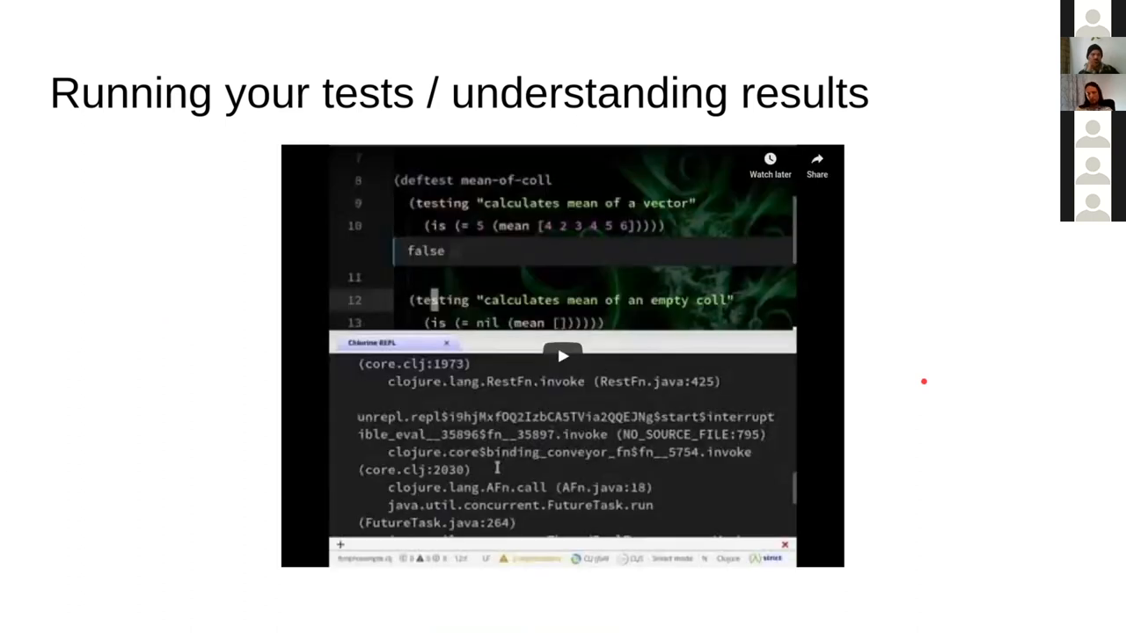
pyautogui.press('Right')
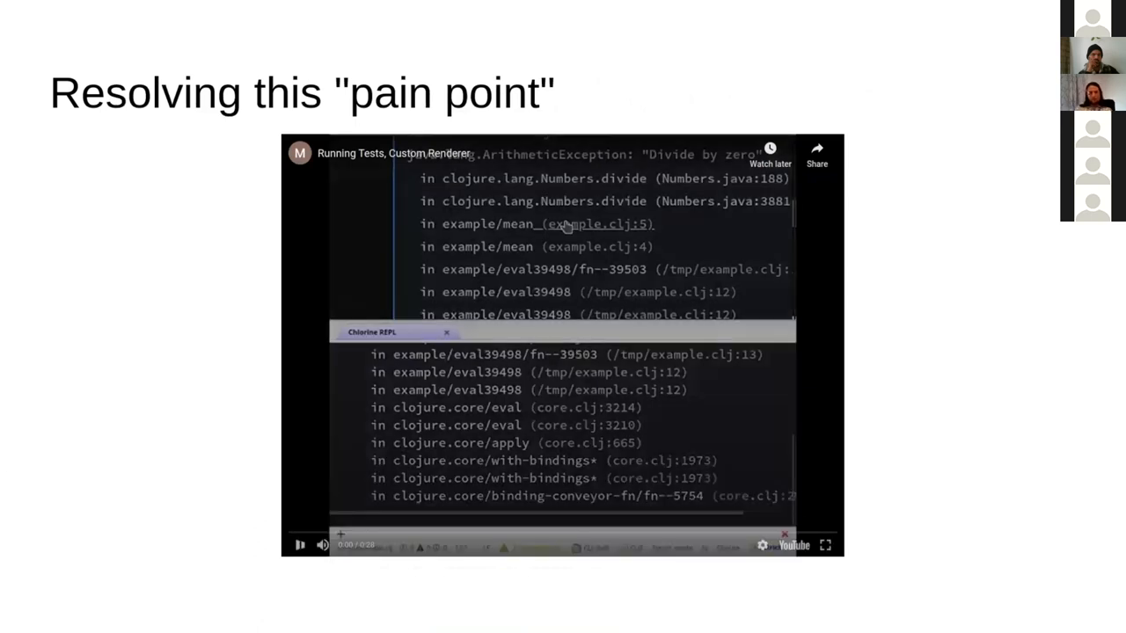
# Play the inline test failure demo video, then advance to 'Does it come in VSCode?'
pyautogui.click(298, 545)
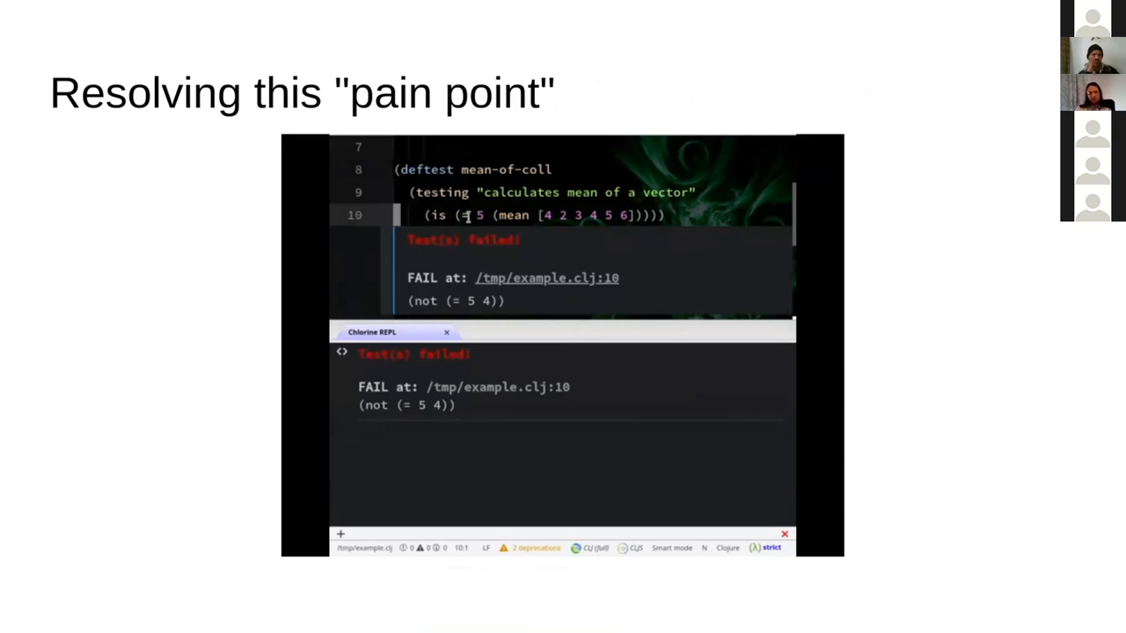
pyautogui.scroll(-3)
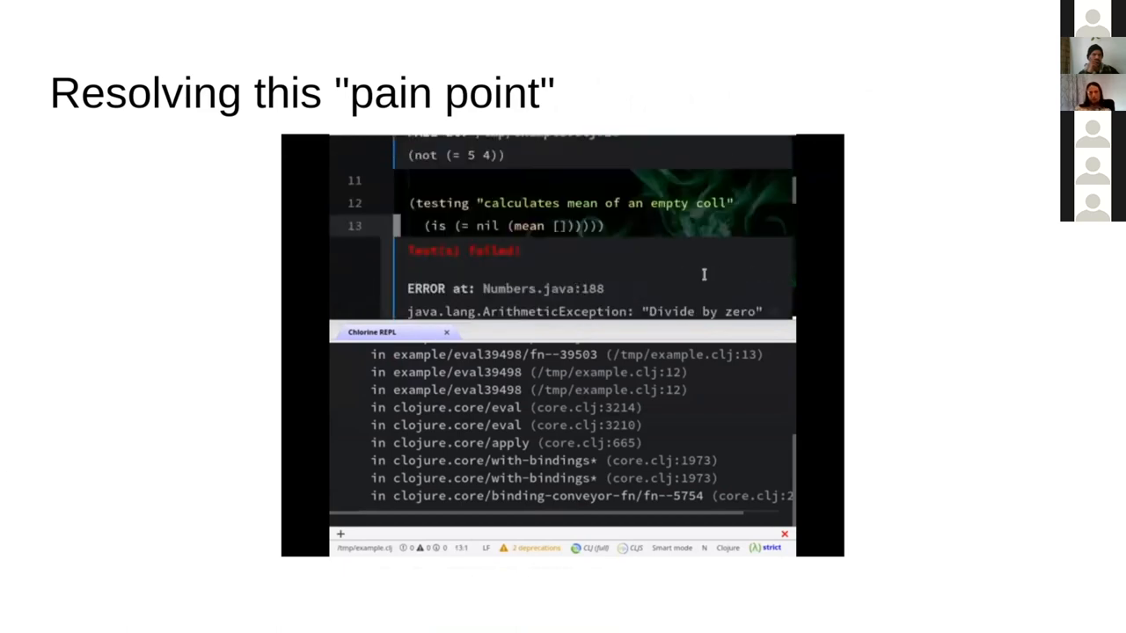
pyautogui.moveTo(510, 179)
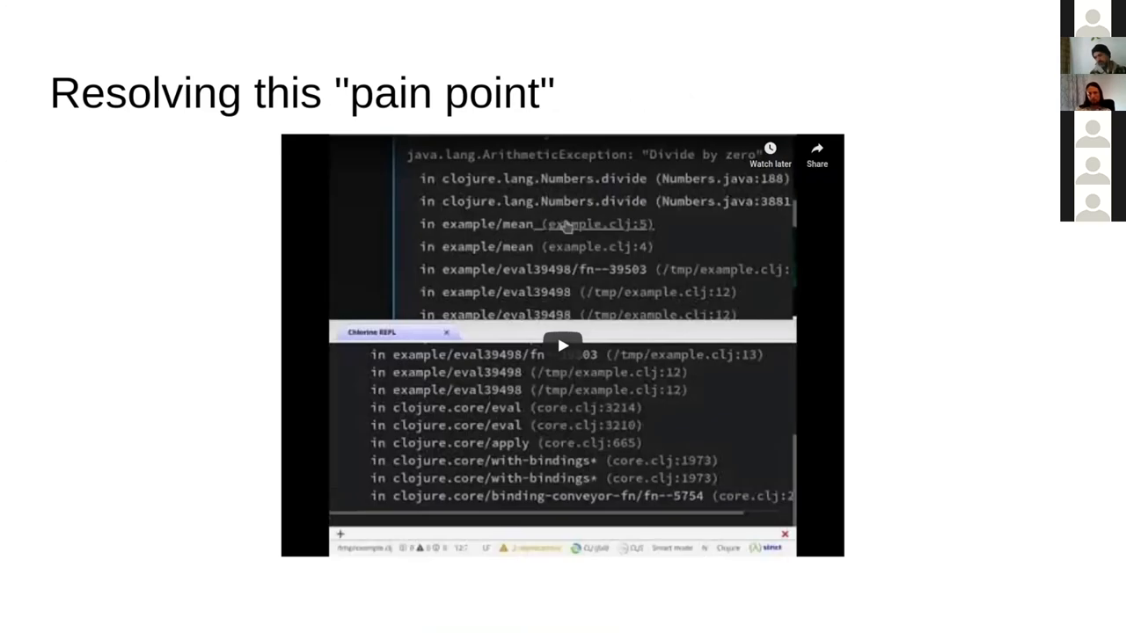
pyautogui.press('Right')
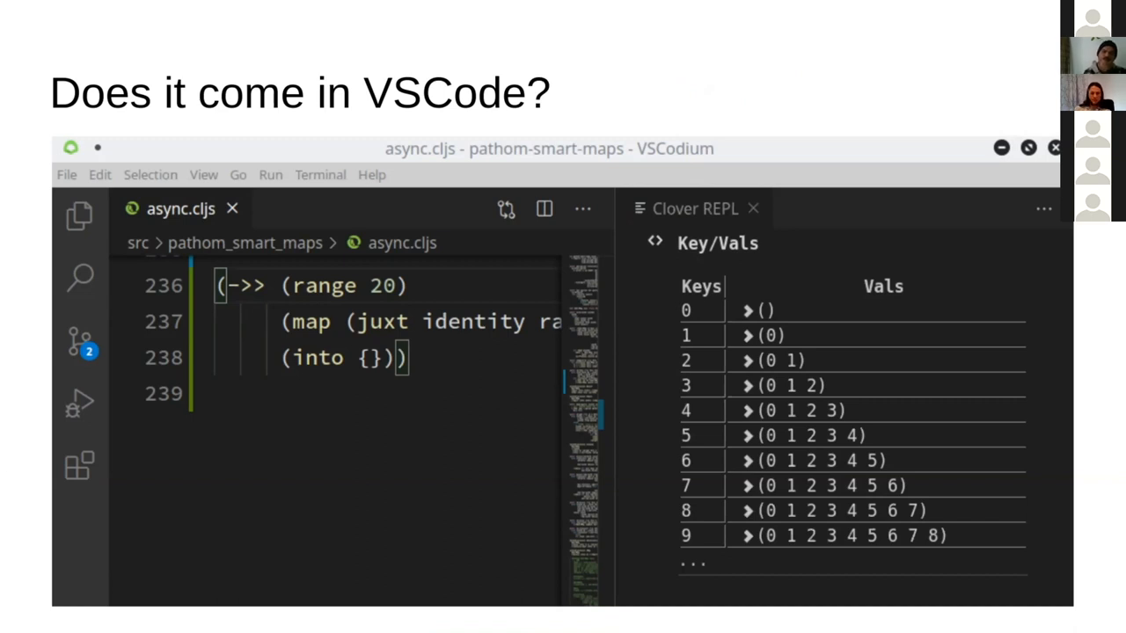
pyautogui.moveTo(703, 88)
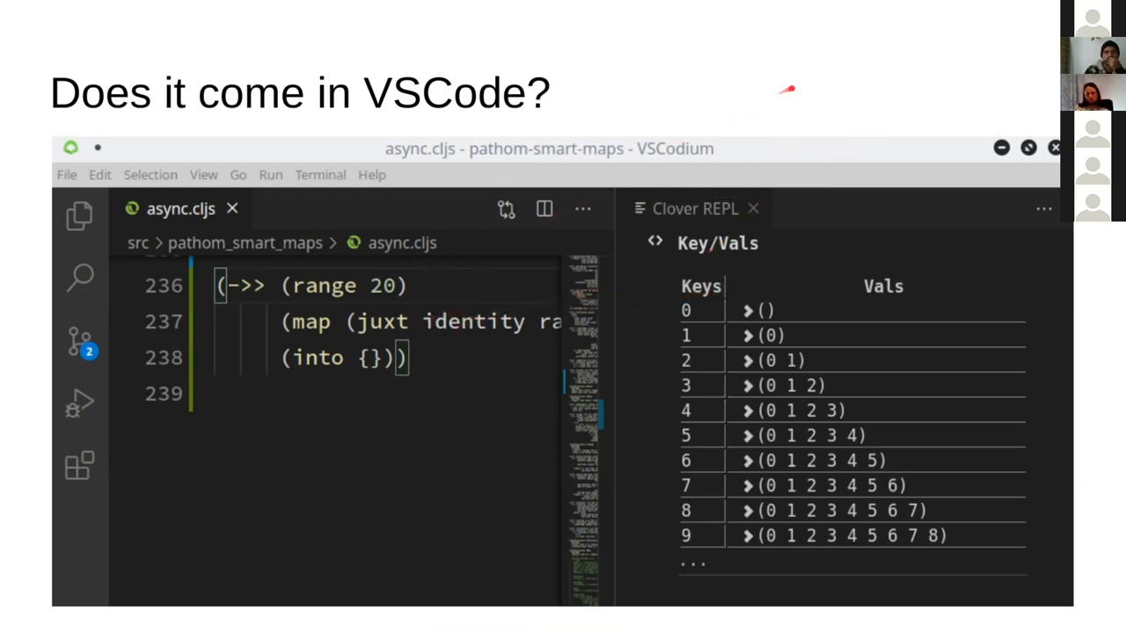
pyautogui.moveTo(808, 60)
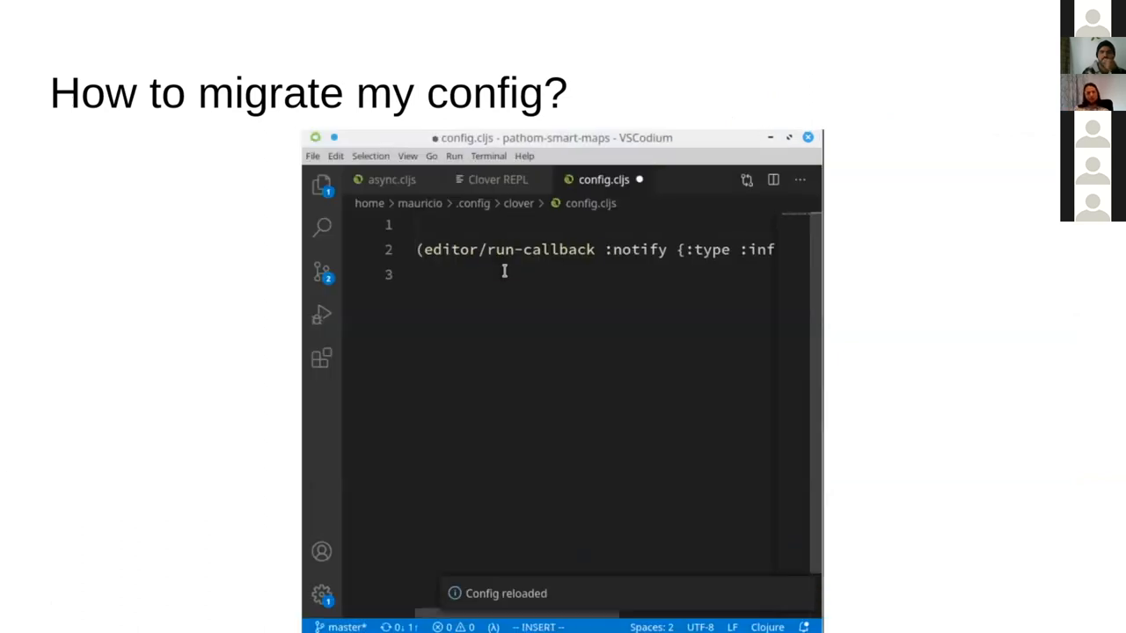
# Scroll while the config migration clip moves the Atom config to config.cljs in VSCodium
pyautogui.scroll(-3)
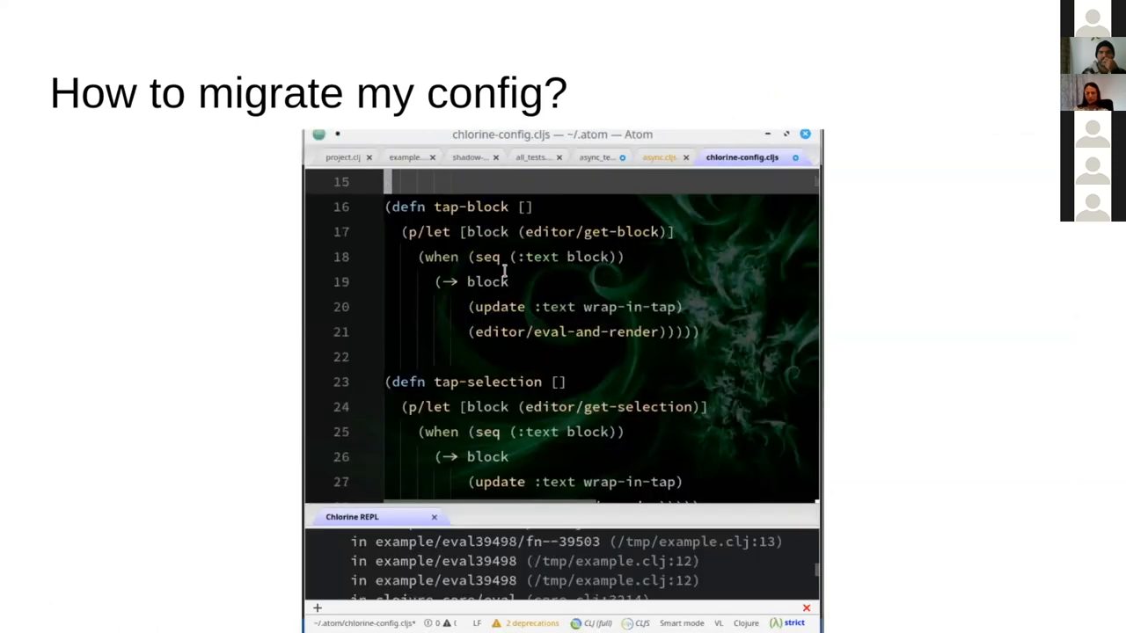
pyautogui.scroll(-3)
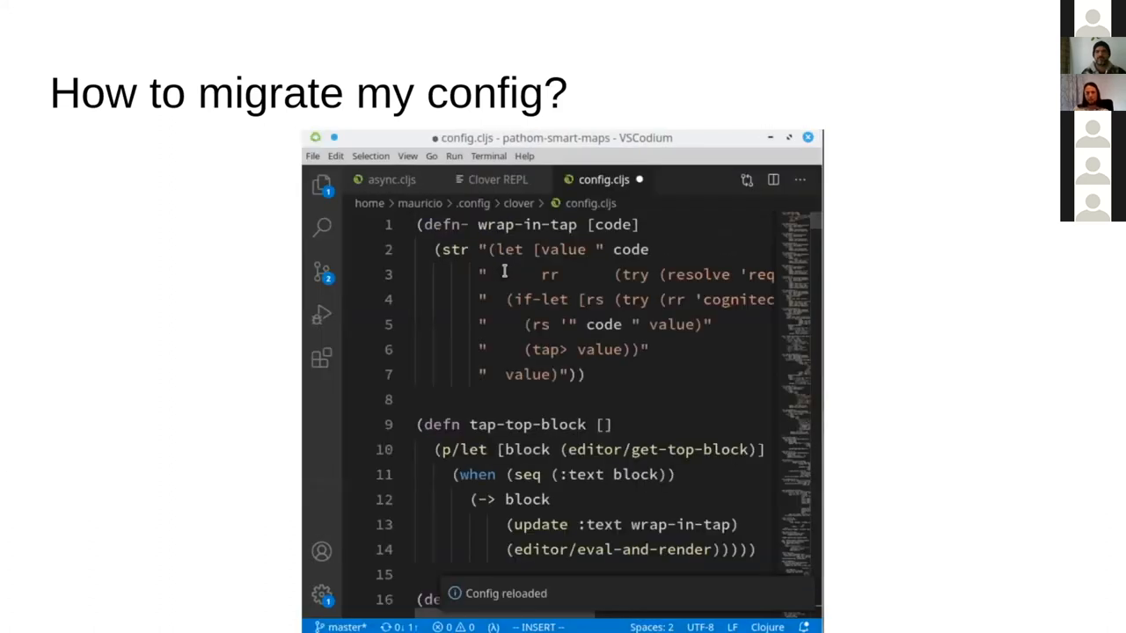
pyautogui.scroll(-3)
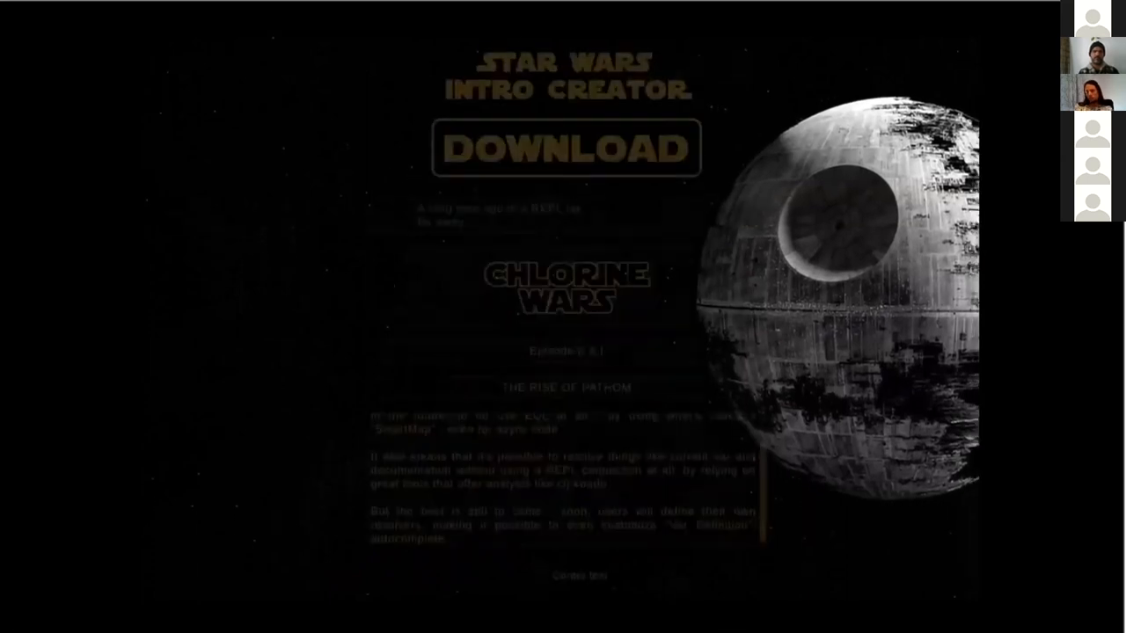
# Start the embedded 'Chlorine Wars' YouTube video on the final slide
pyautogui.click(563, 316)
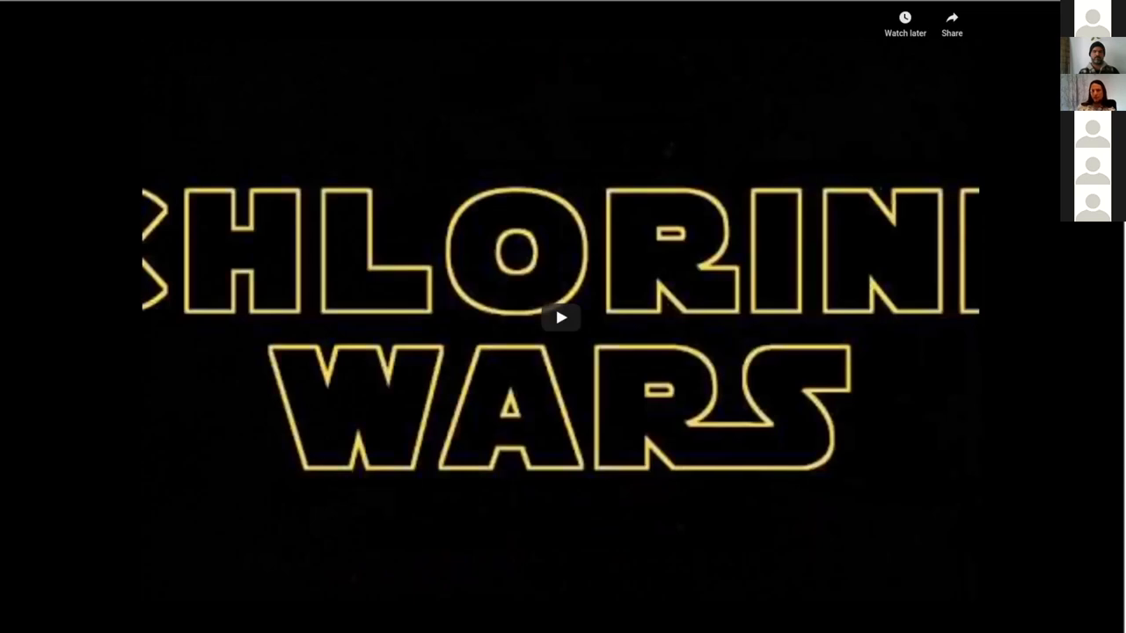